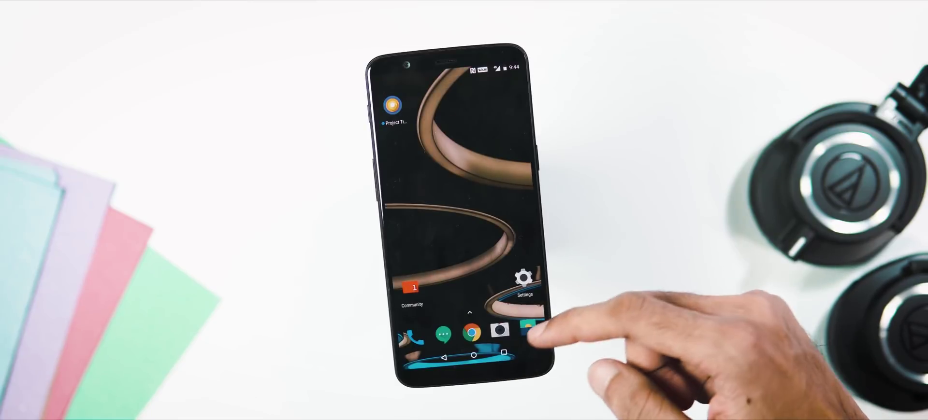
# - Browse the Internal storage folders in OxygenOS File Manager
pyautogui.click(529, 331)
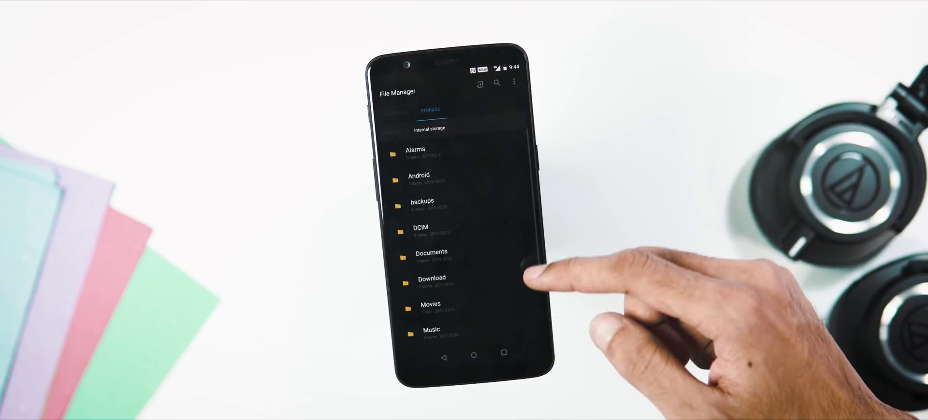
pyautogui.scroll(-3)
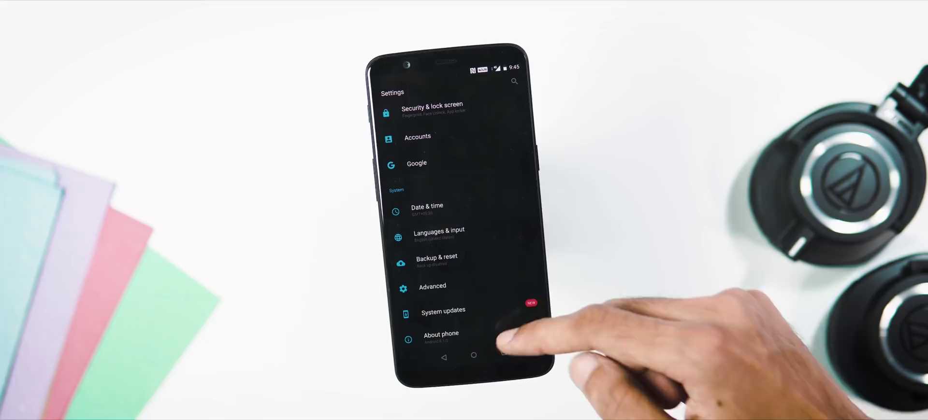
# - Enter System updates, switch off the Windscribe VPN, and reach the updater settings with Local upgrade
pyautogui.click(443, 310)
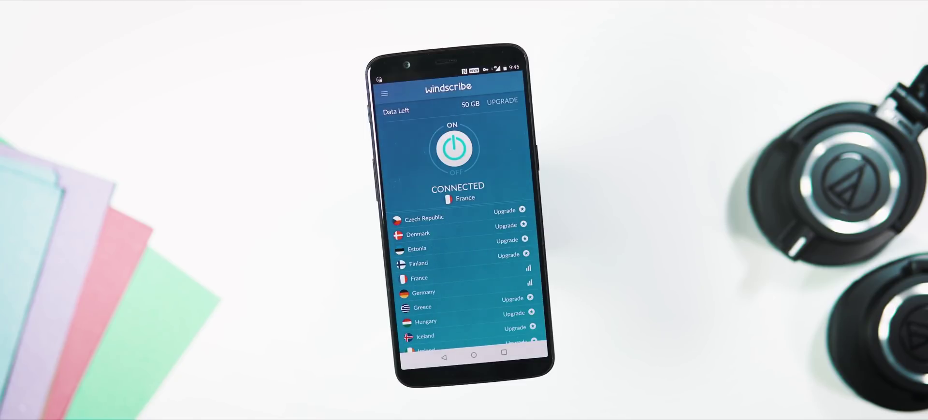
pyautogui.click(454, 148)
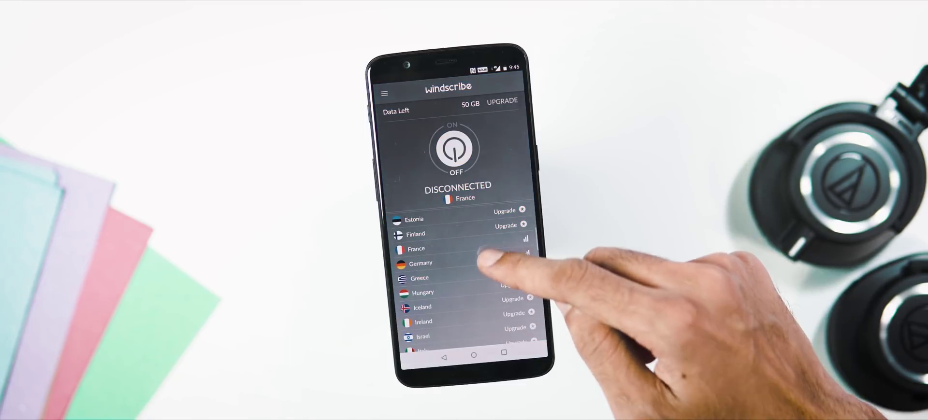
pyautogui.click(419, 263)
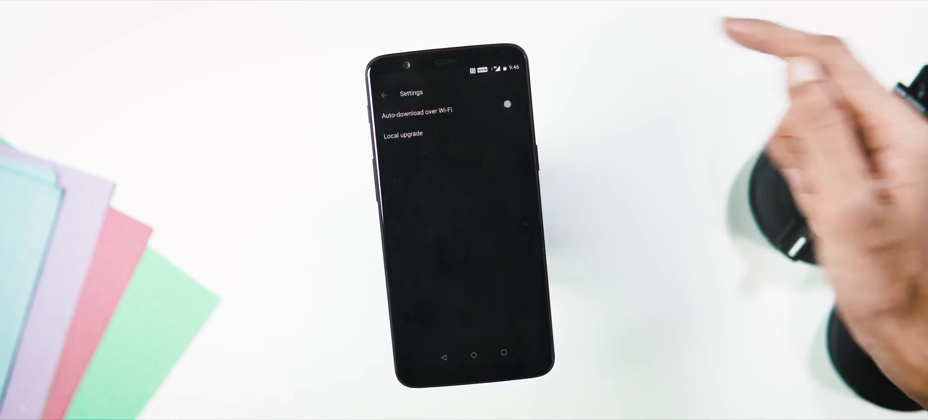
# - Select the OxygenOS update zip for local upgrade and confirm UPGRADE NOW
pyautogui.click(402, 134)
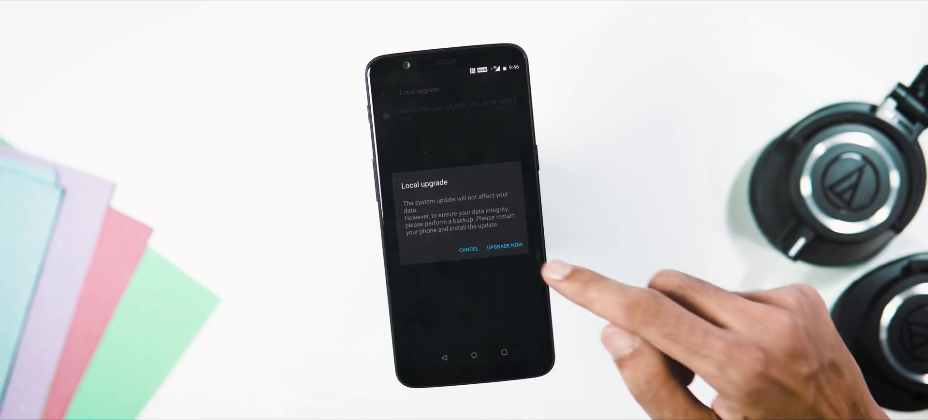
pyautogui.click(502, 249)
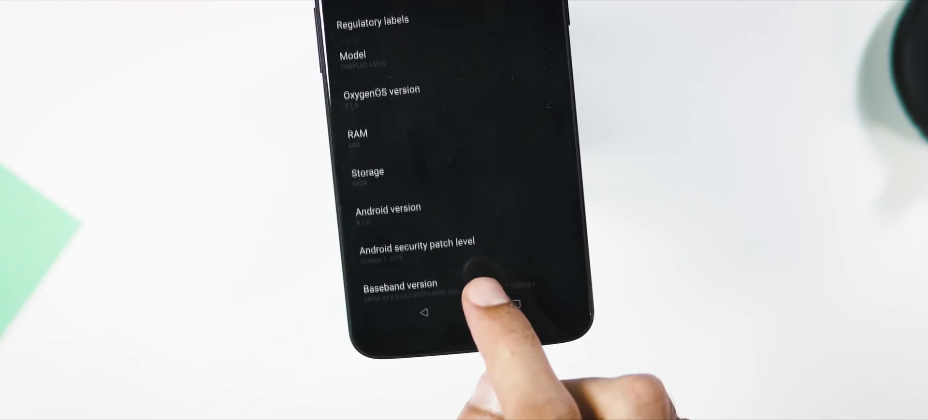
# - View the OxygenOS version, Android version and security patch level under About phone
pyautogui.scroll(-3)
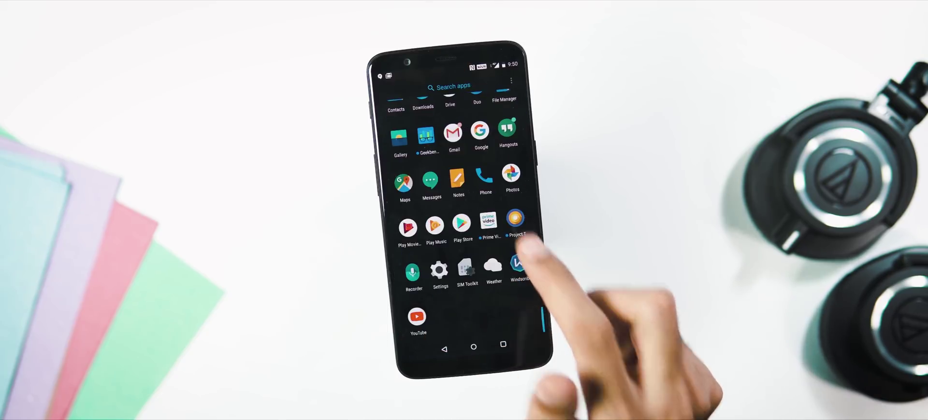
# - Enter Settings from the app drawer and show Bluetooth with the OnePlus Bullets Wireless pairing prompt
pyautogui.click(518, 223)
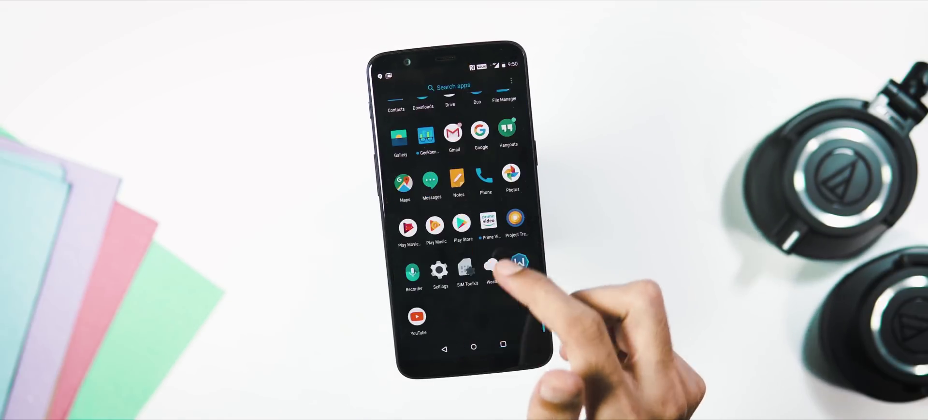
pyautogui.click(439, 271)
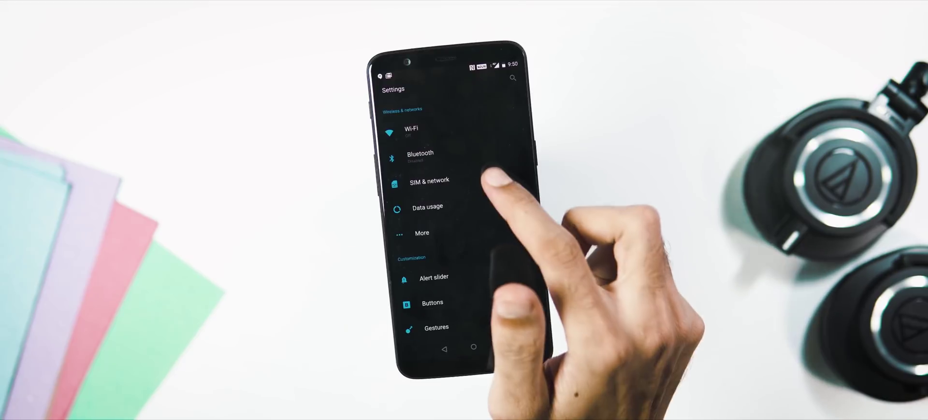
pyautogui.click(429, 181)
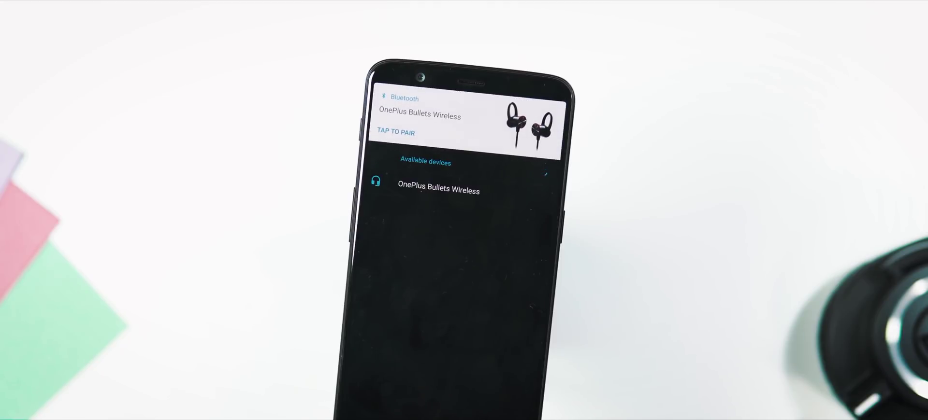
# - Pair the OnePlus Bullets Wireless earphones from the Bluetooth device card
pyautogui.click(437, 190)
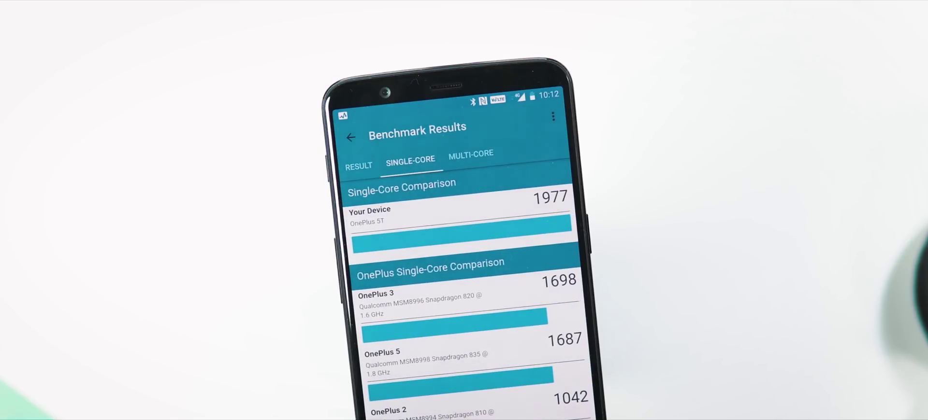
# - Show the Geekbench multi-core comparison where the OnePlus 5T scores 6760
pyautogui.click(472, 159)
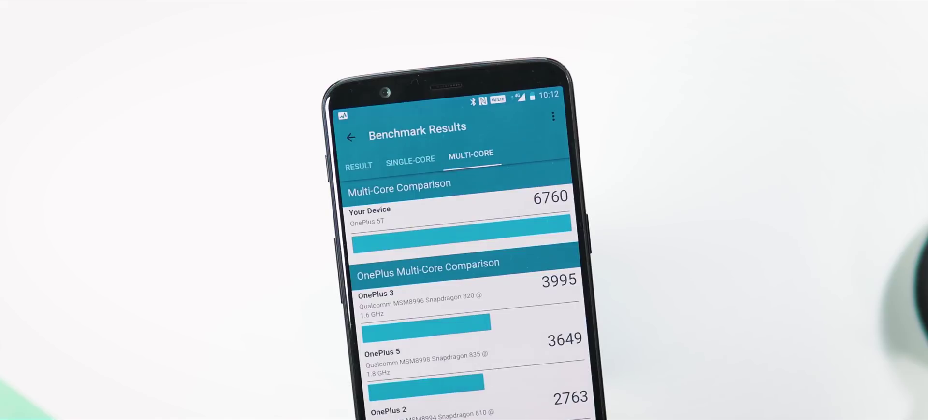